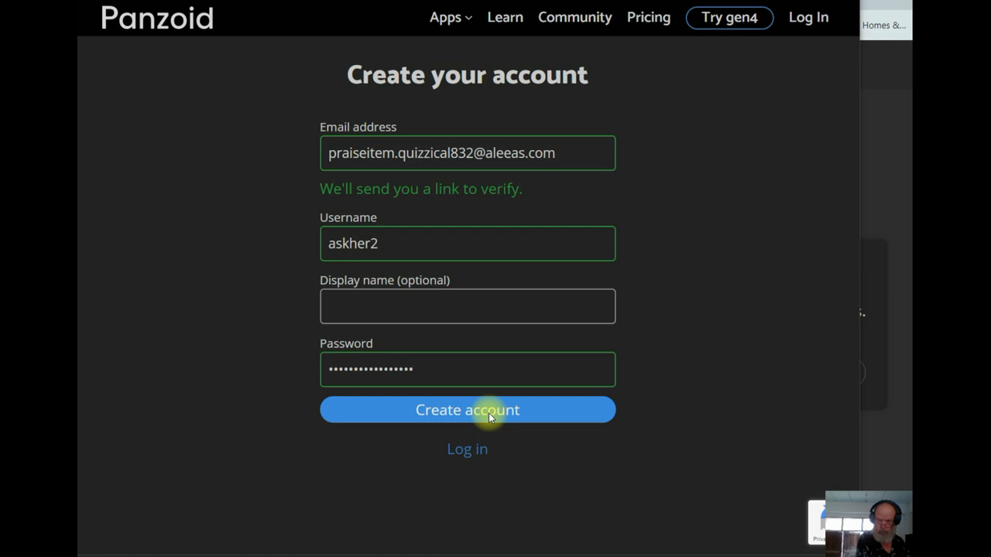
Step: Submit the Panzoid registration so a verification email goes to the alias address
left_click(467, 409)
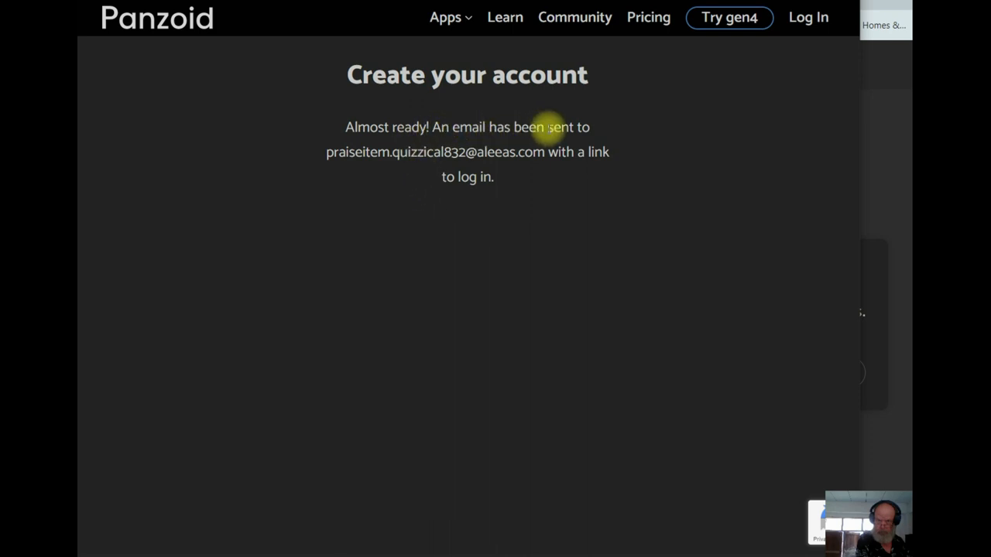
mouse_move(649, 158)
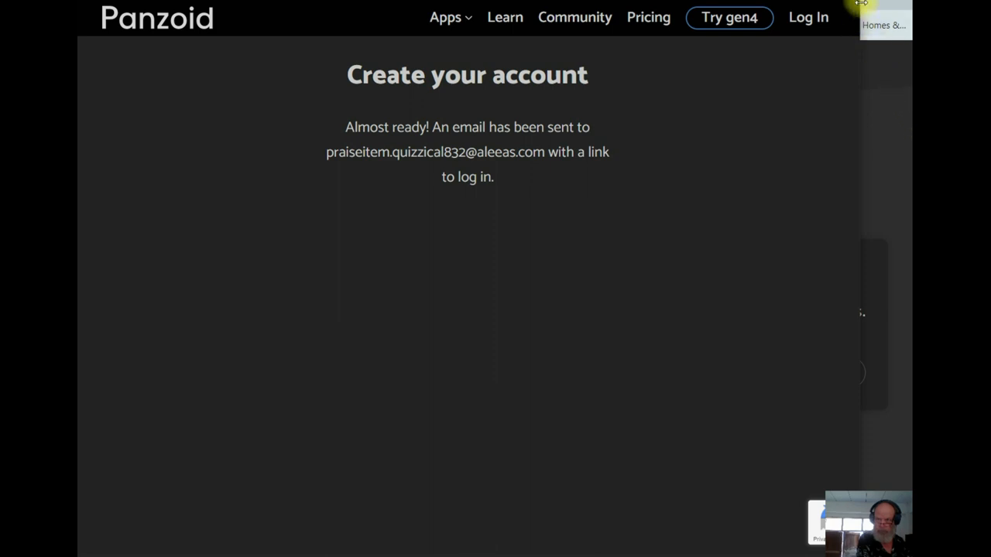
mouse_move(867, 8)
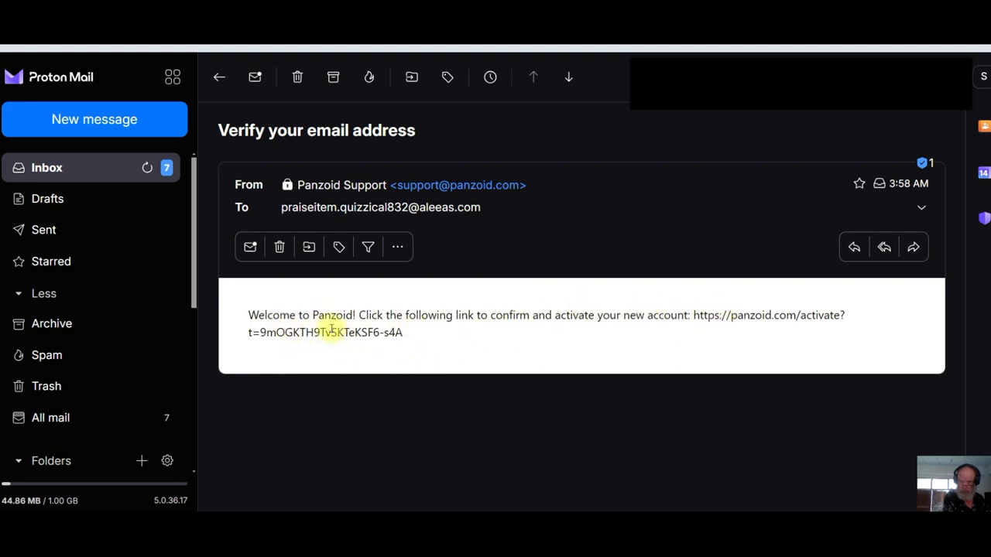
mouse_move(660, 334)
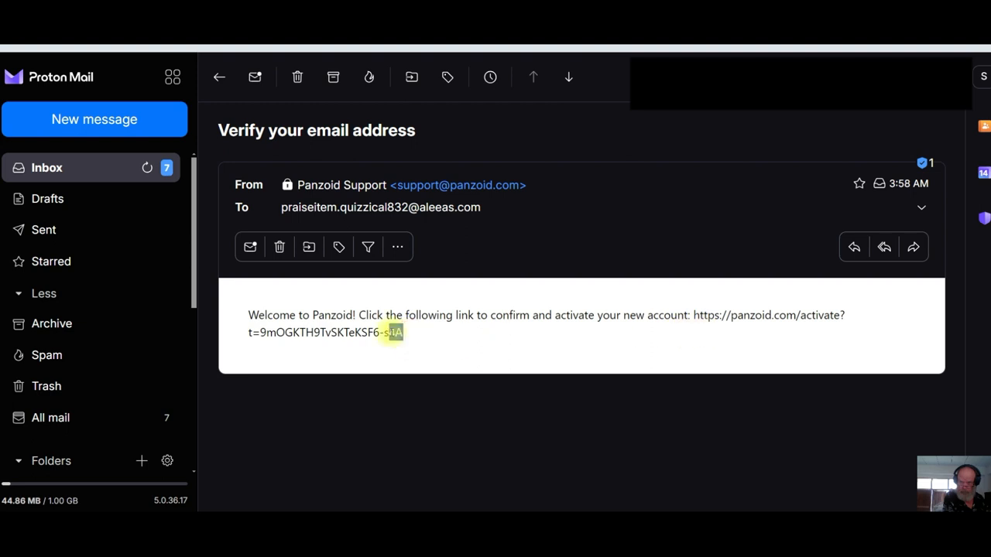
Step: Follow the activation URL from the 'Verify your email address' message
left_click_drag(395, 316, 402, 331)
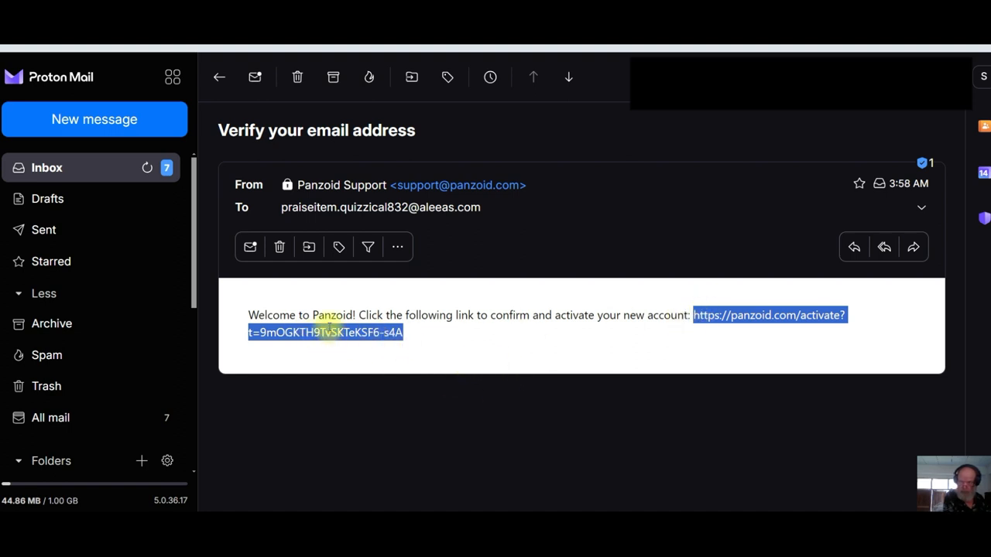
right_click(770, 316)
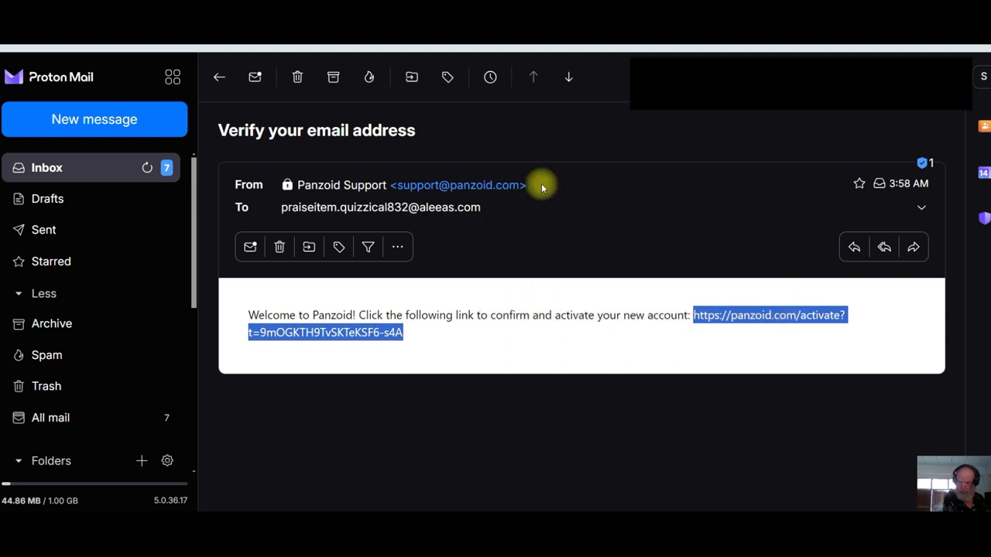
left_click(768, 316)
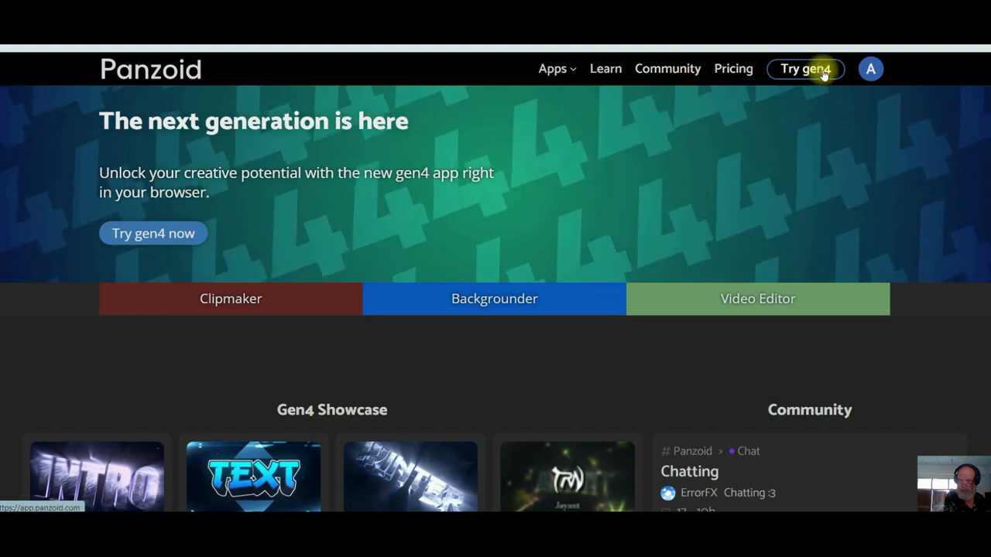
Step: Log out of Panzoid from the avatar menu
left_click(870, 68)
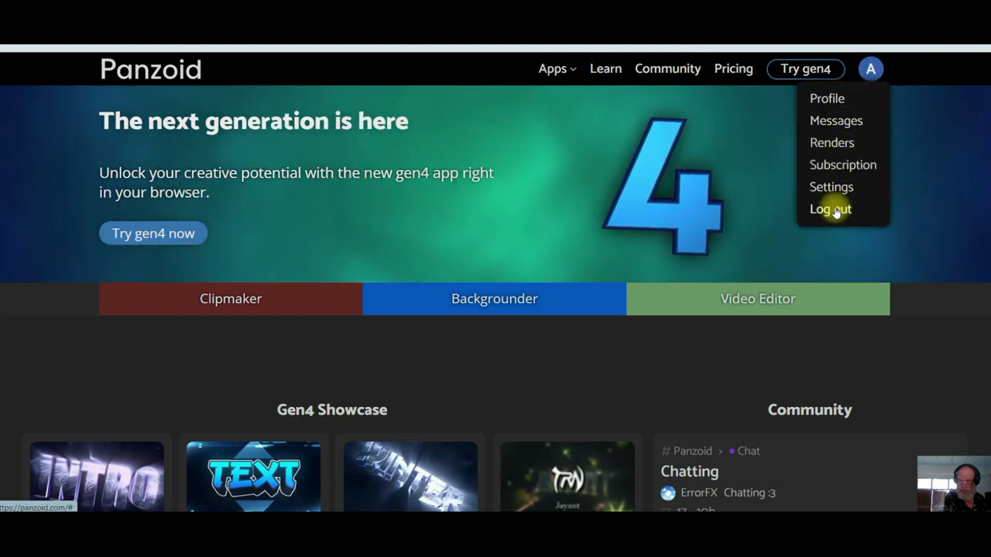
left_click(830, 209)
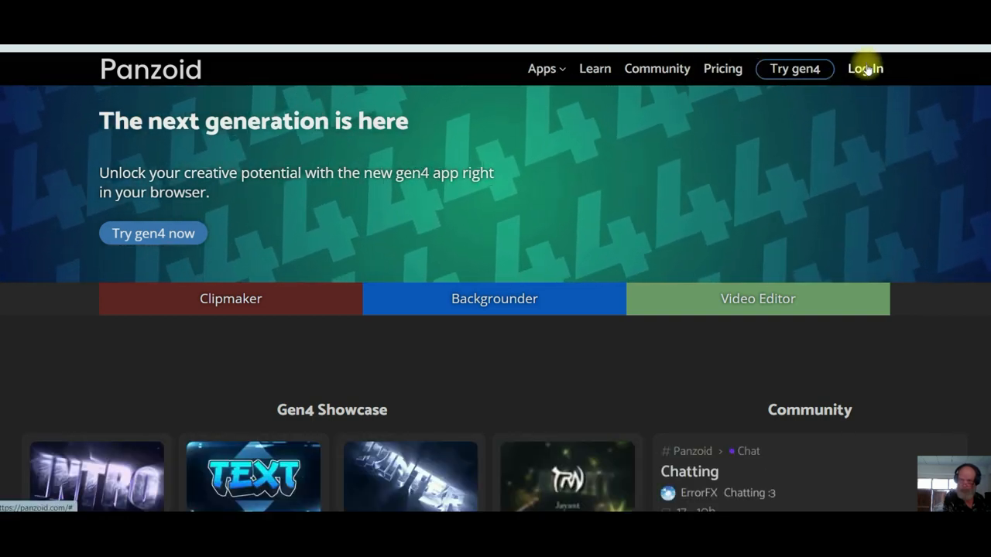
Step: Log into Panzoid with the alias email and its password
left_click(864, 68)
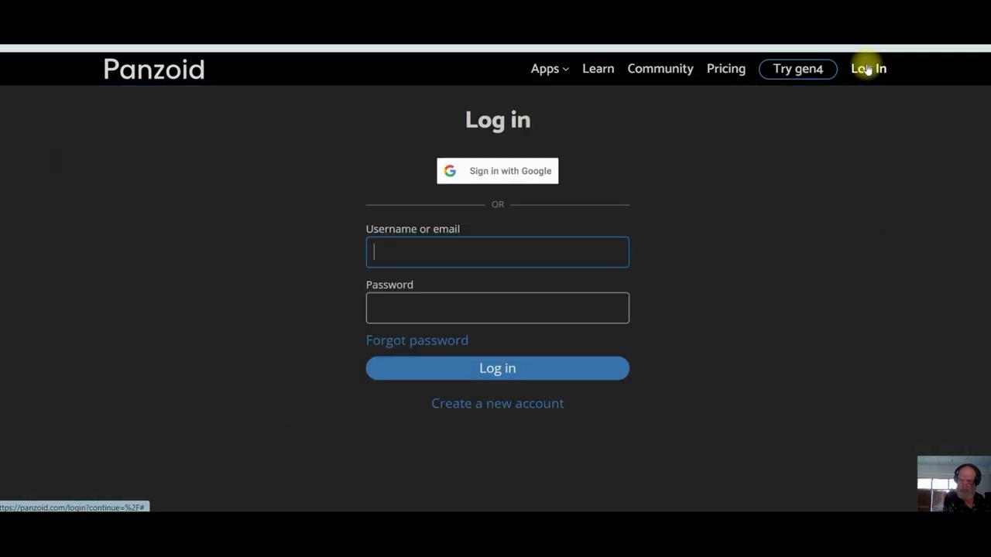
mouse_move(455, 252)
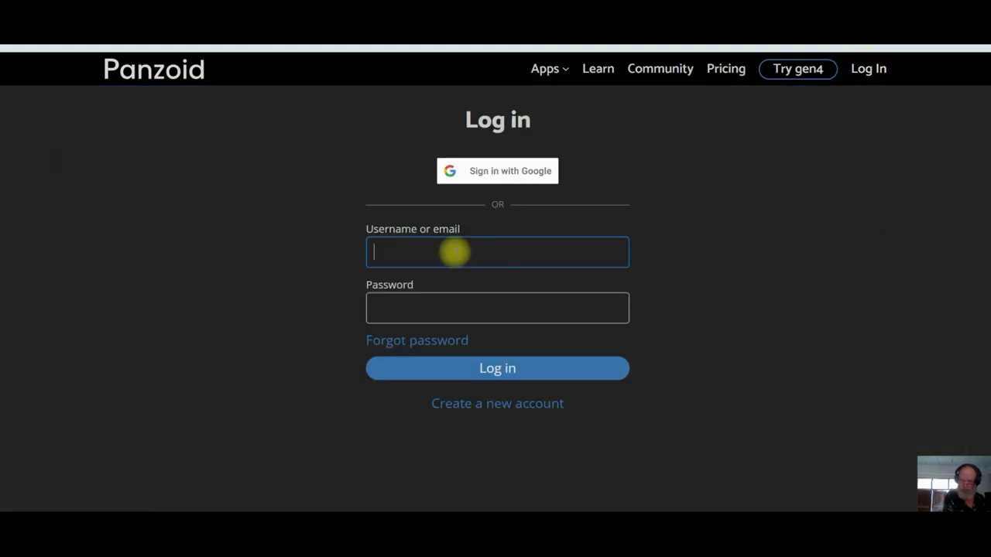
right_click(449, 251)
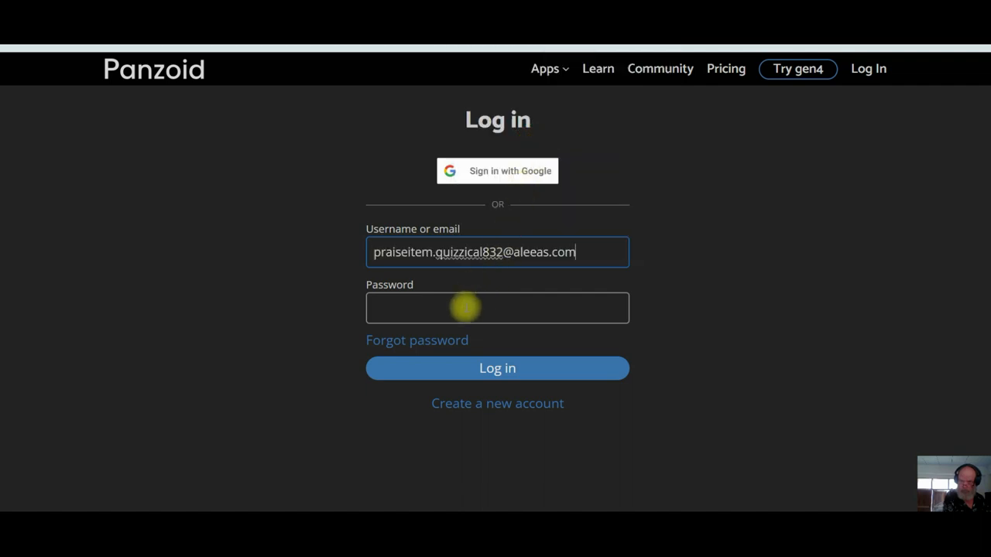
type("•")
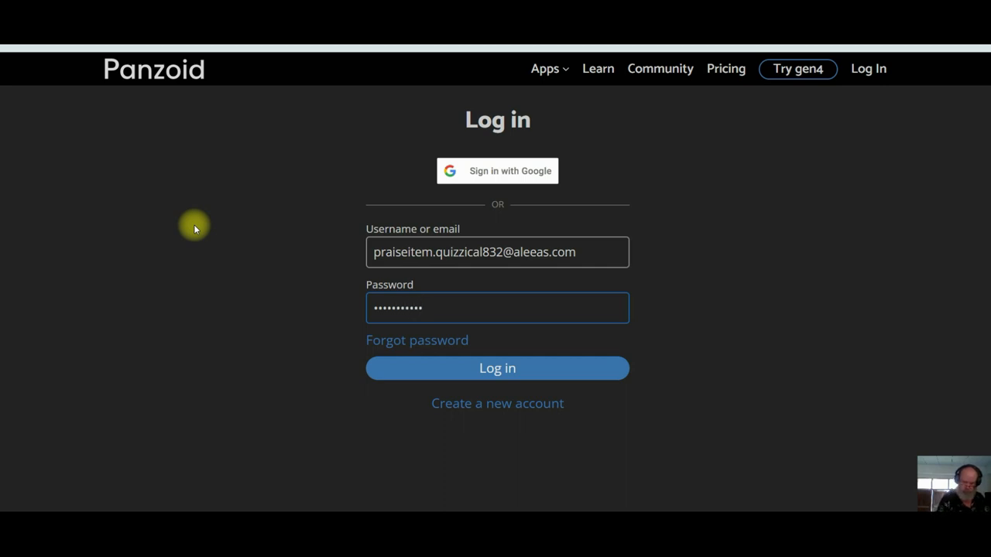
type("••••")
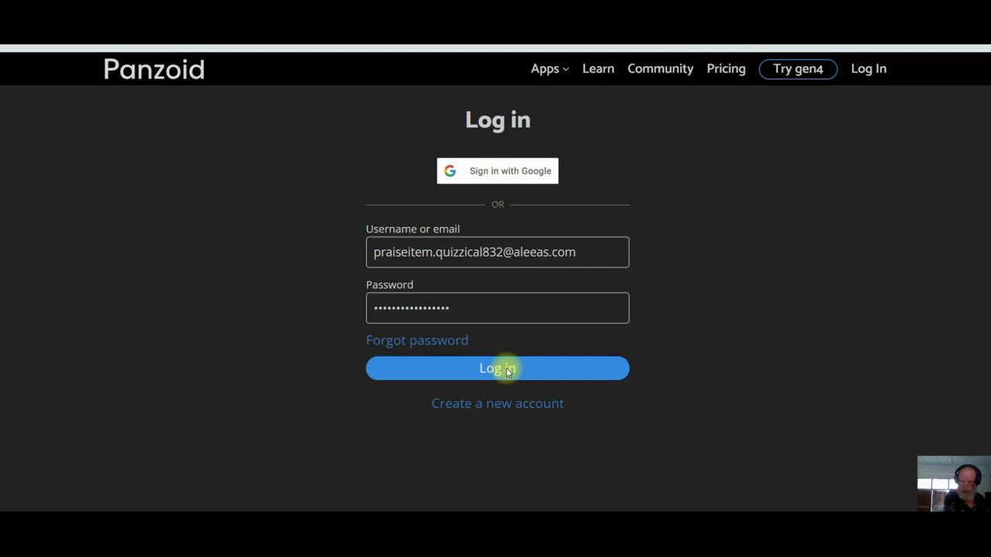
left_click(497, 368)
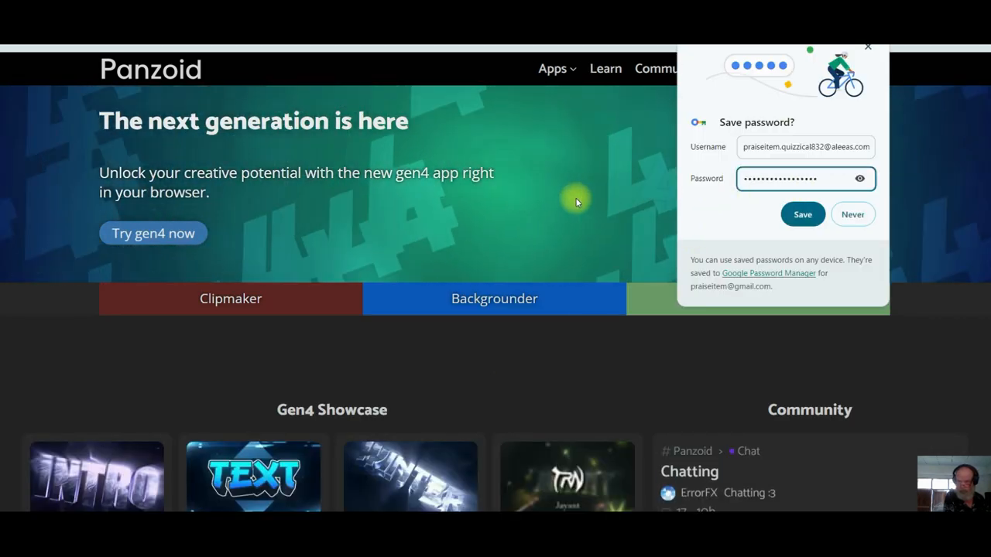
Step: Save the Panzoid password in Chrome and return to the login page from the avatar menu
left_click(790, 180)
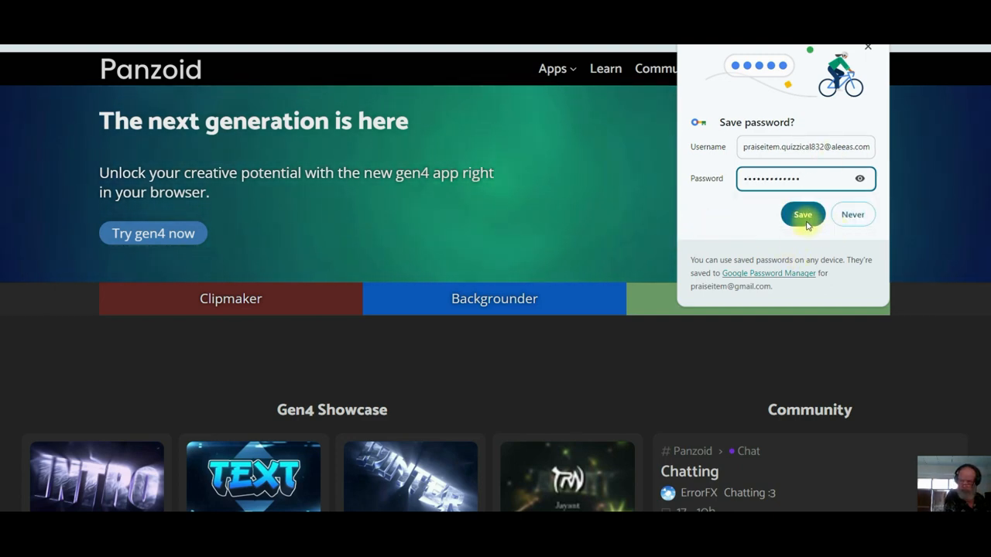
left_click(802, 214)
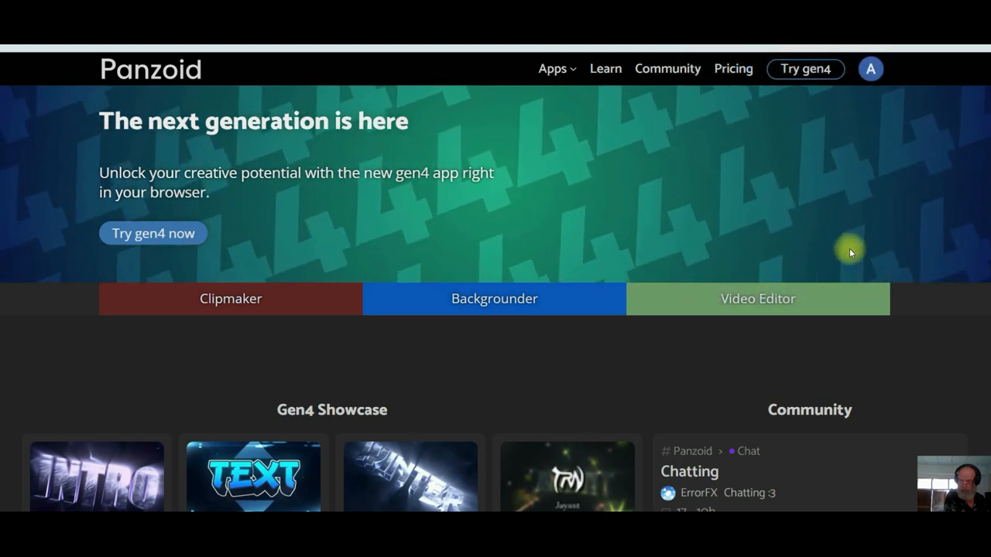
mouse_move(511, 254)
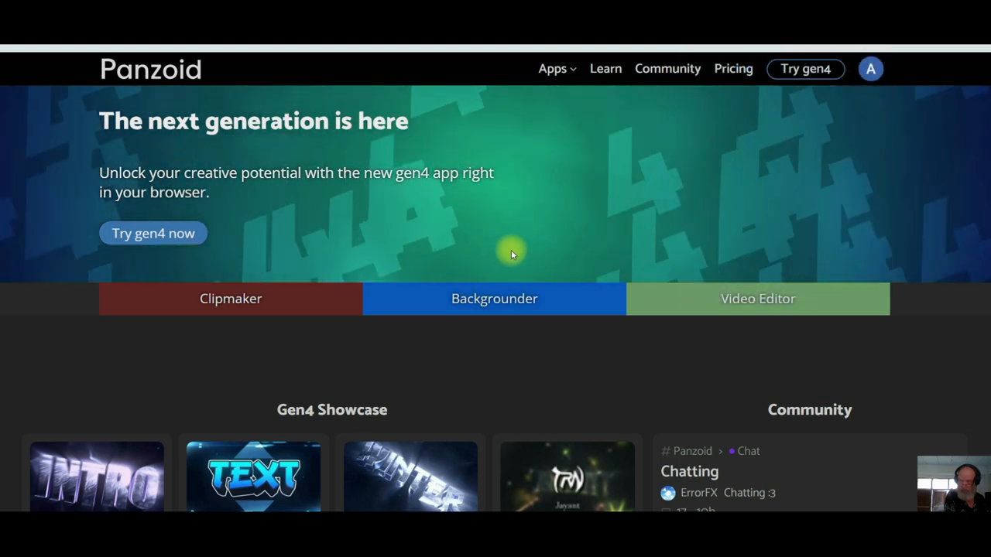
left_click(870, 68)
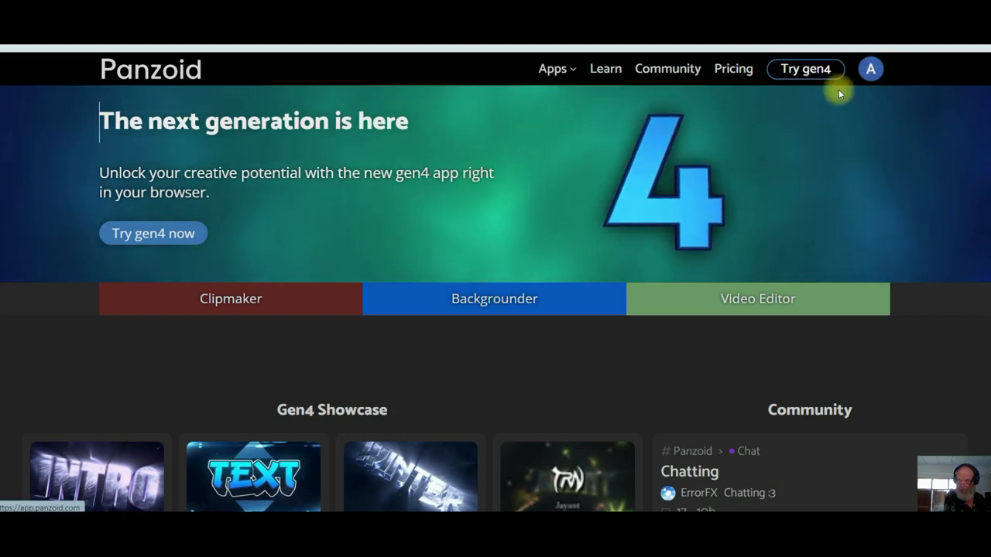
left_click(870, 68)
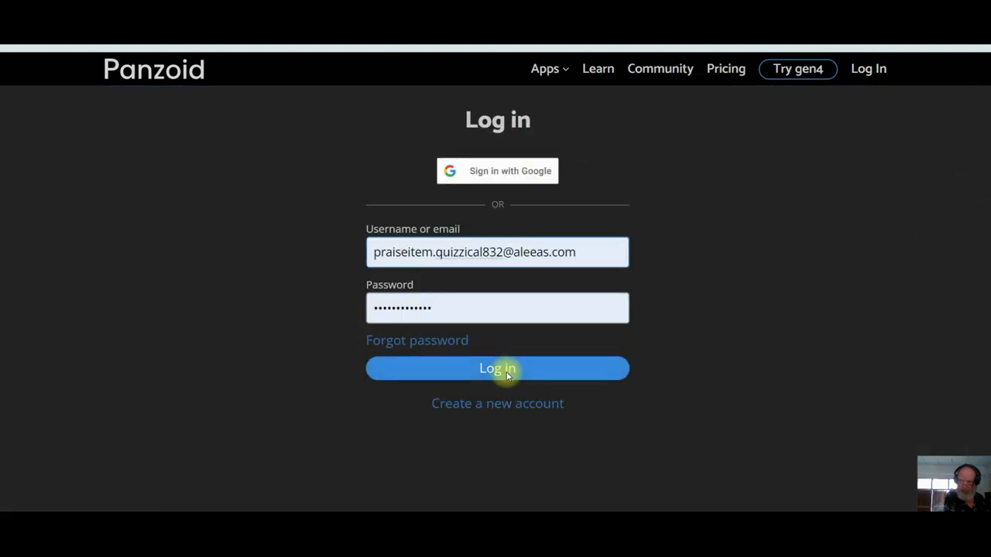
Step: Retry the rejected login, re-enter the password and log in again
left_click(497, 369)
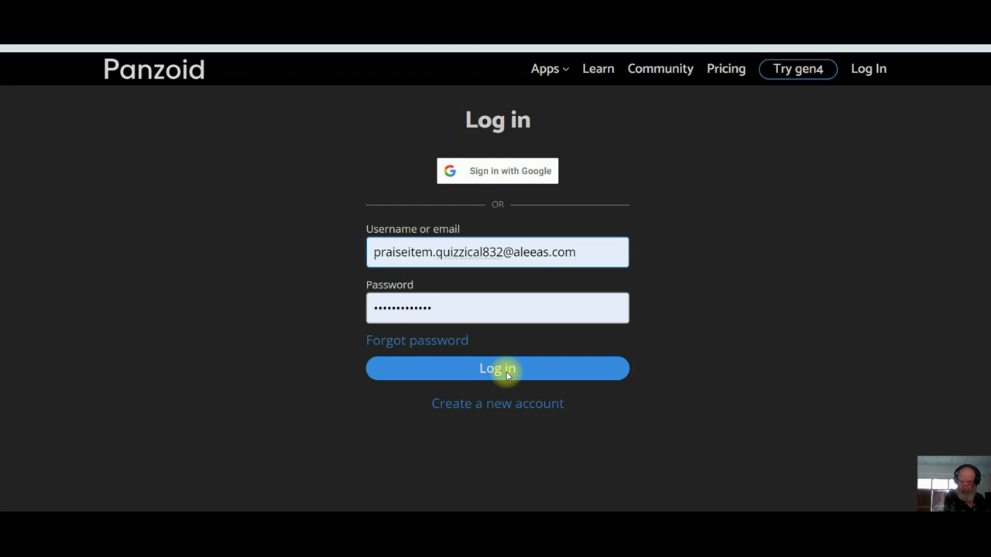
left_click(497, 369)
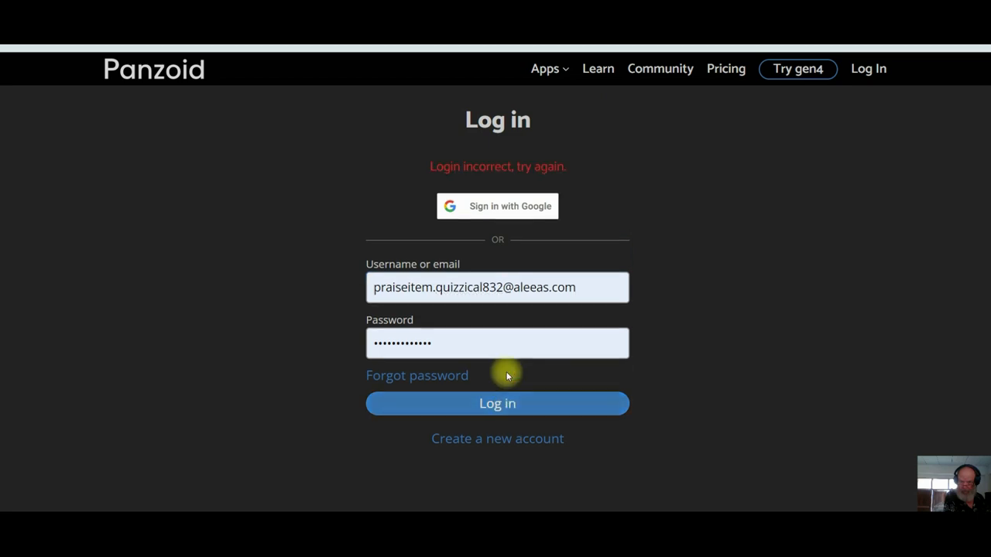
mouse_move(413, 178)
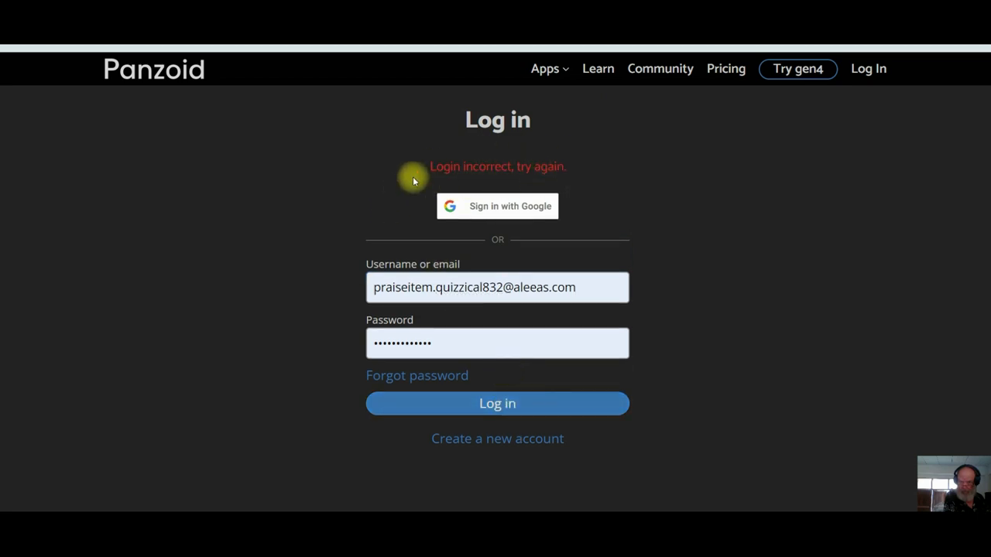
left_click(497, 344)
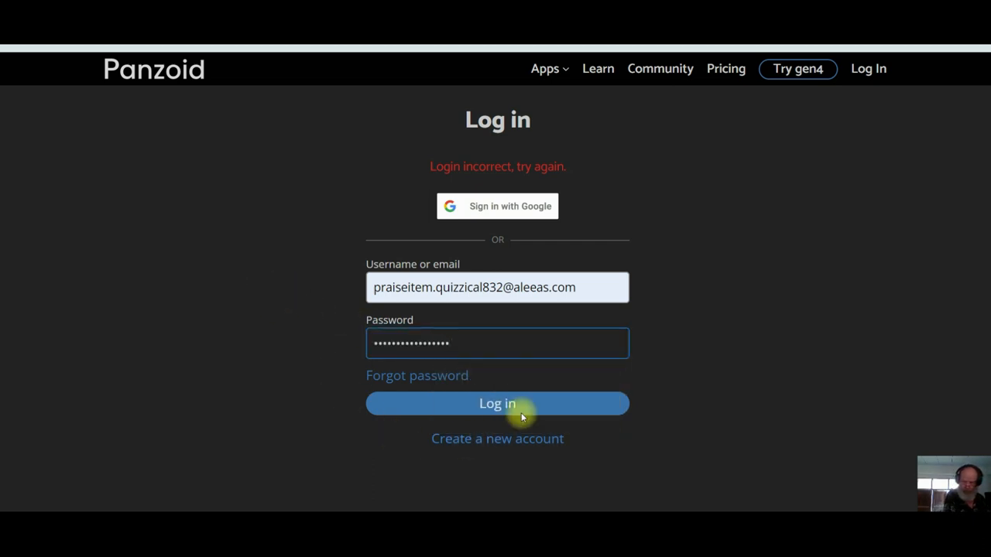
left_click(497, 403)
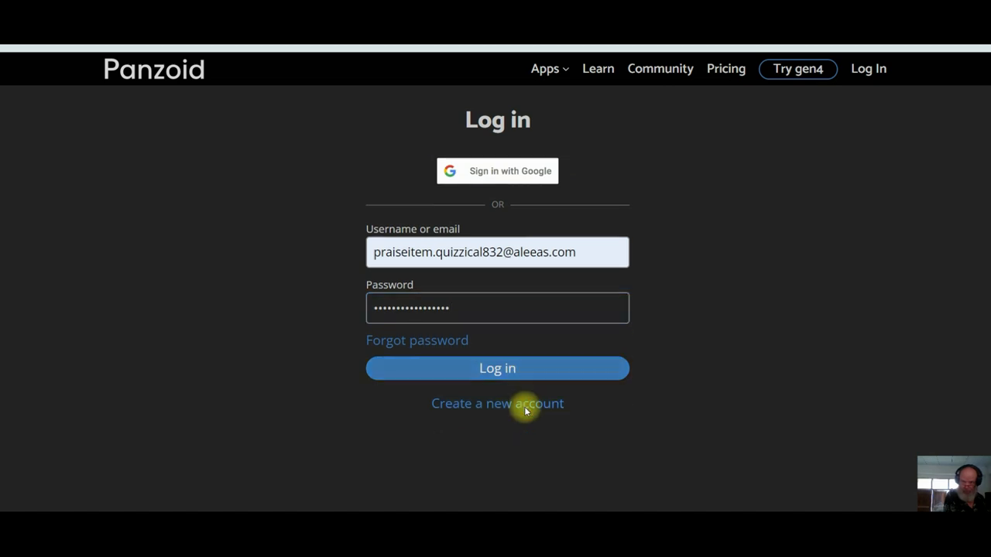
Step: Update the saved password in Chrome, then sign out of Panzoid
left_click(497, 369)
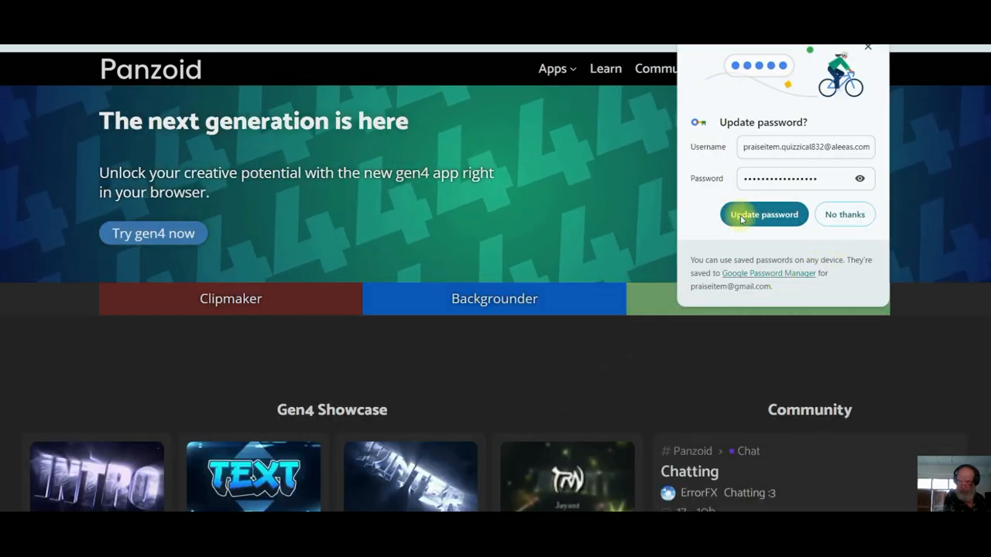
left_click(765, 213)
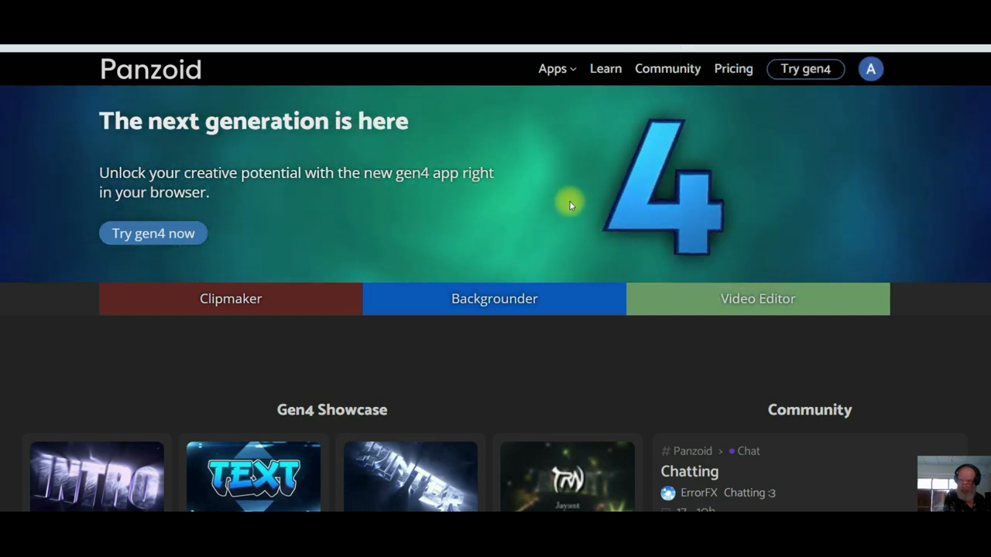
left_click(871, 69)
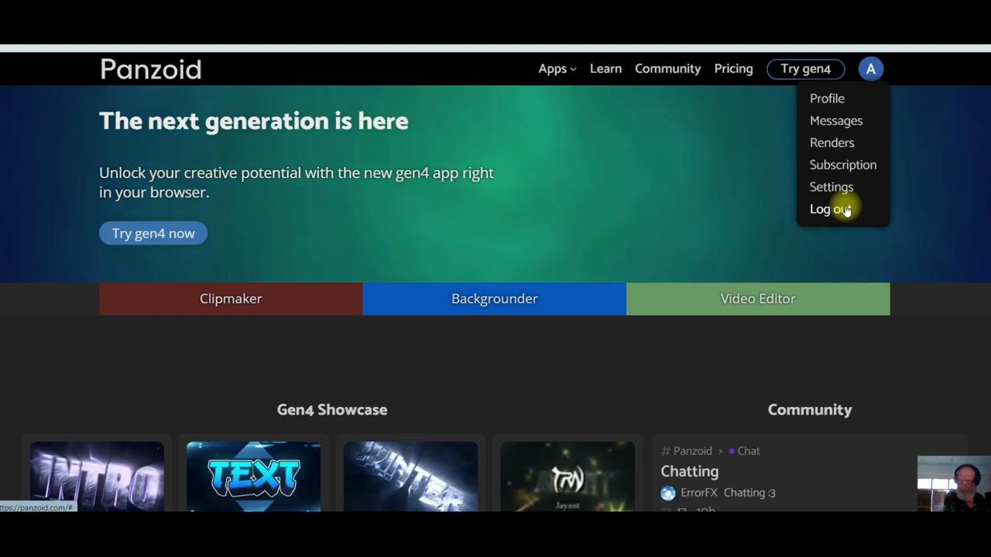
left_click(827, 207)
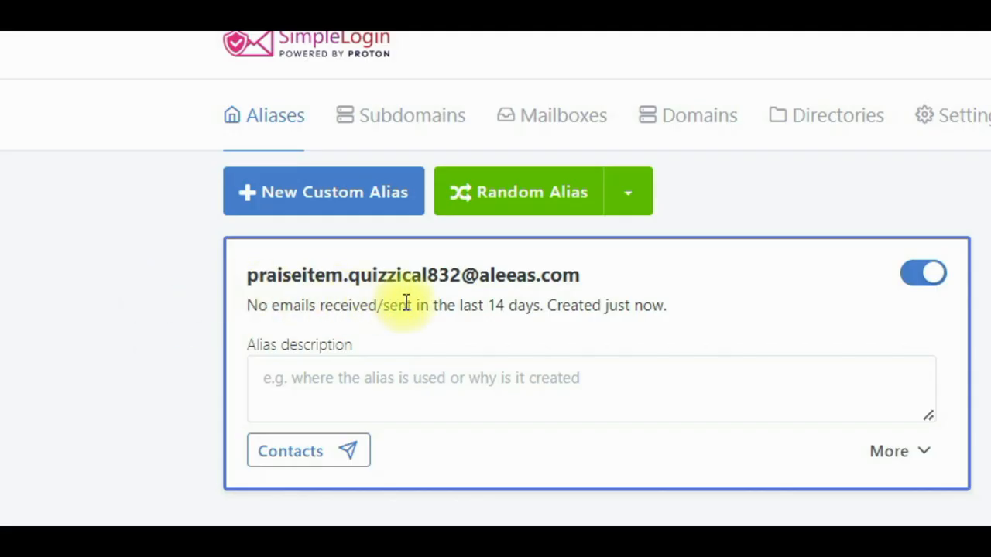
mouse_move(720, 341)
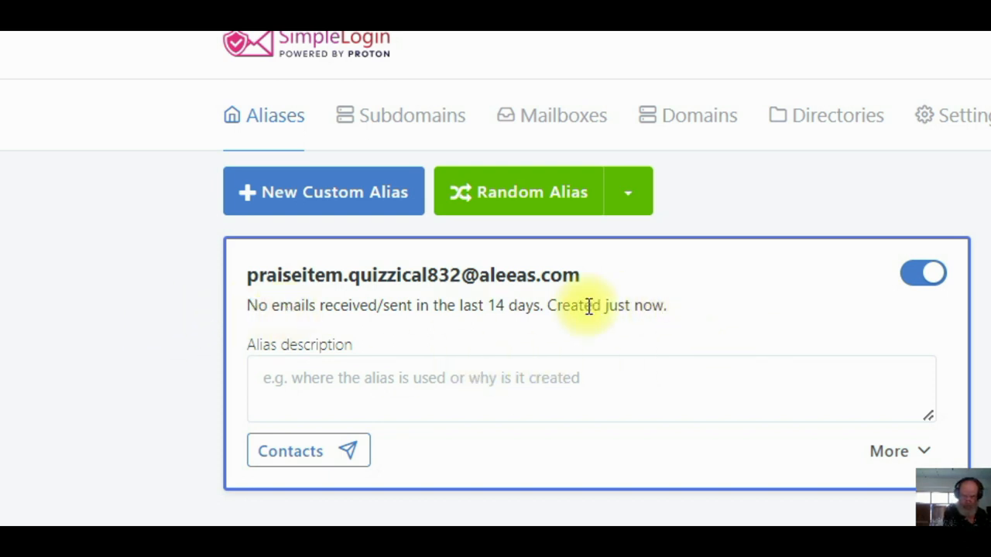
mouse_move(901, 297)
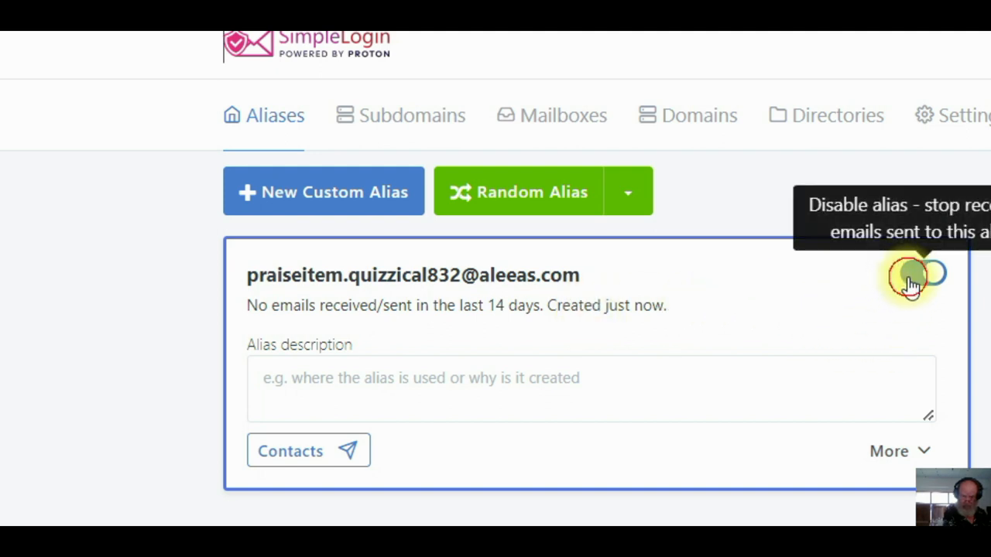
Step: Switch off the SimpleLogin alias used for Panzoid so it stops forwarding mail
left_click(922, 273)
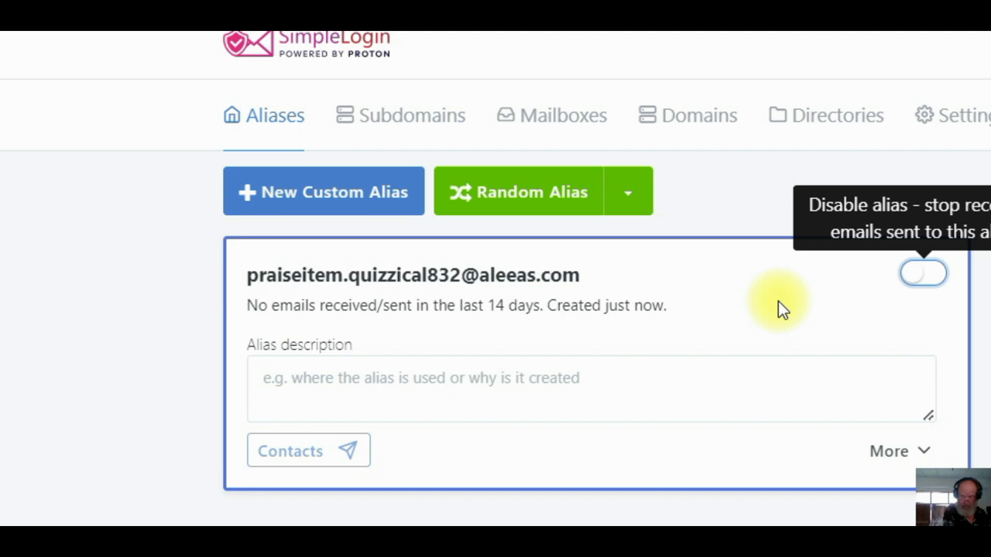